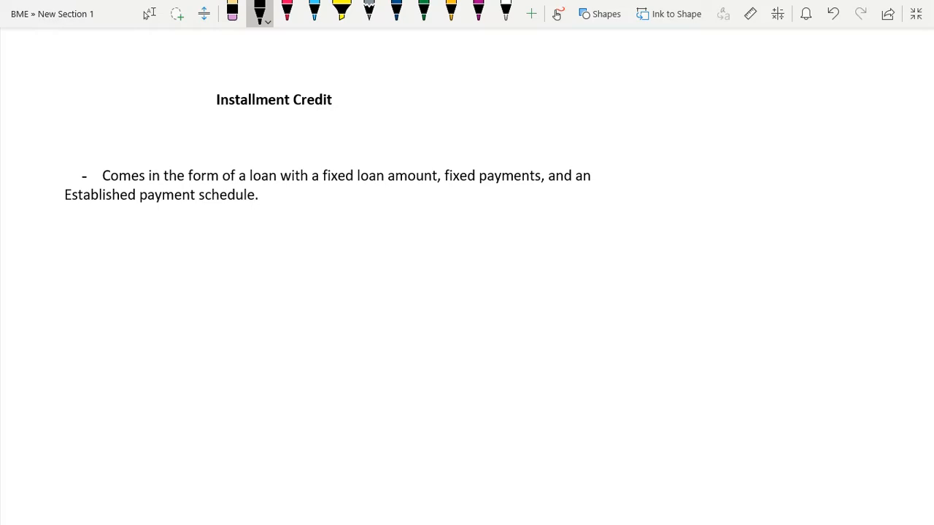
pyautogui.moveTo(619, 469)
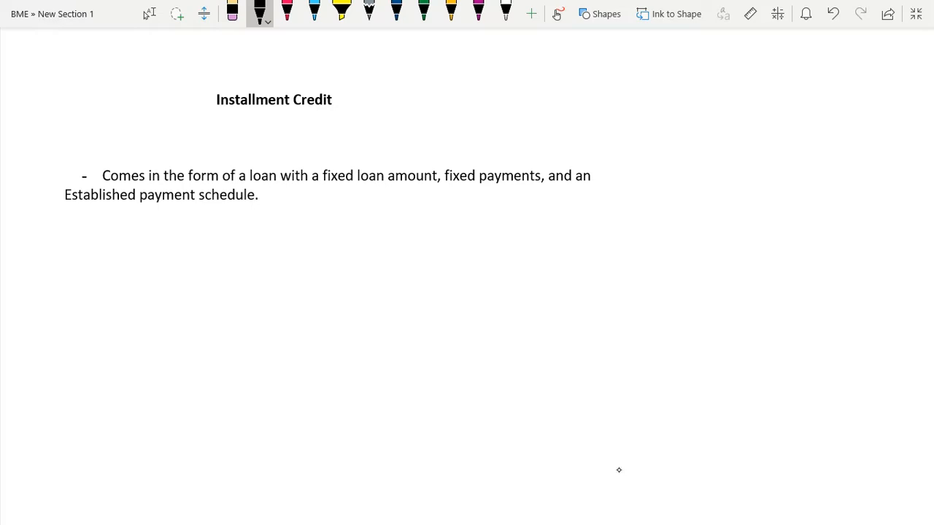
# Underline the loan phrase, fixed amount/payments and payment schedule, then handwrite '$12,000 loan' below
pyautogui.moveTo(219, 182); pyautogui.dragTo(532, 183)
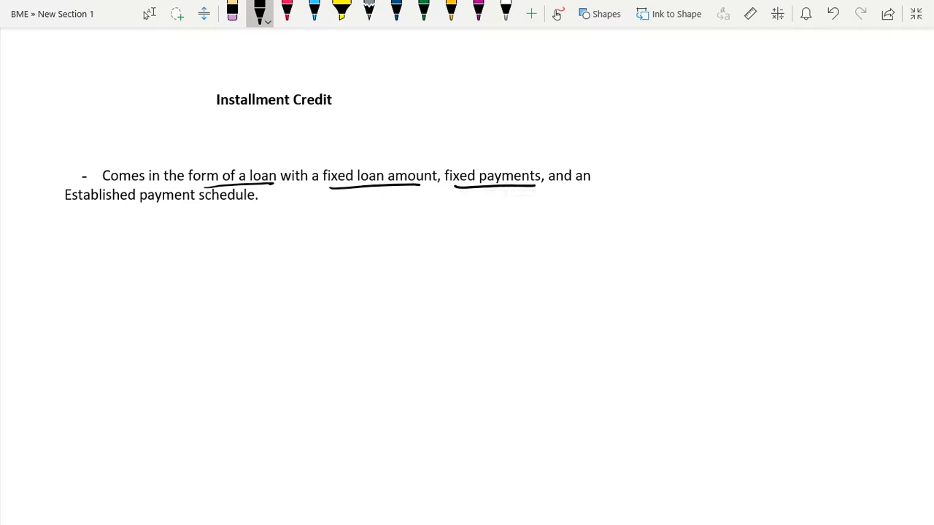
pyautogui.moveTo(66, 206); pyautogui.dragTo(226, 204)
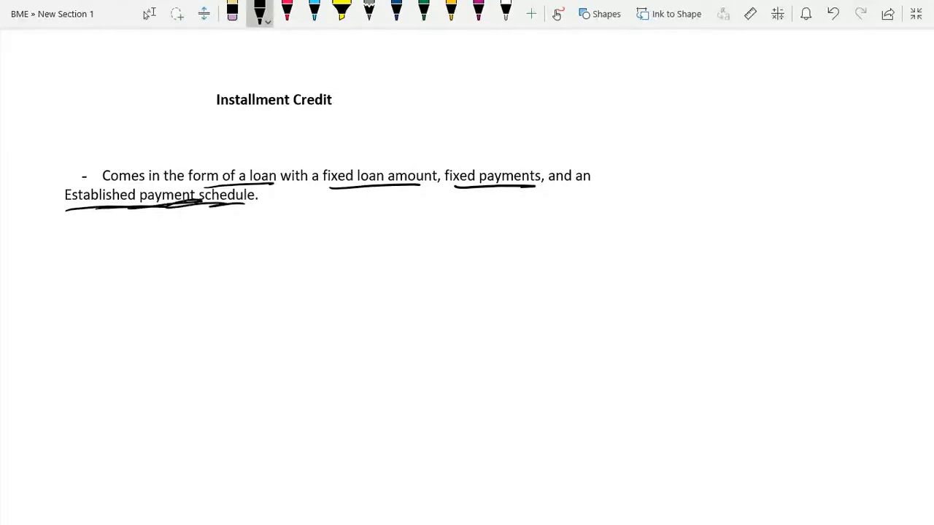
pyautogui.moveTo(59, 241); pyautogui.dragTo(120, 285)
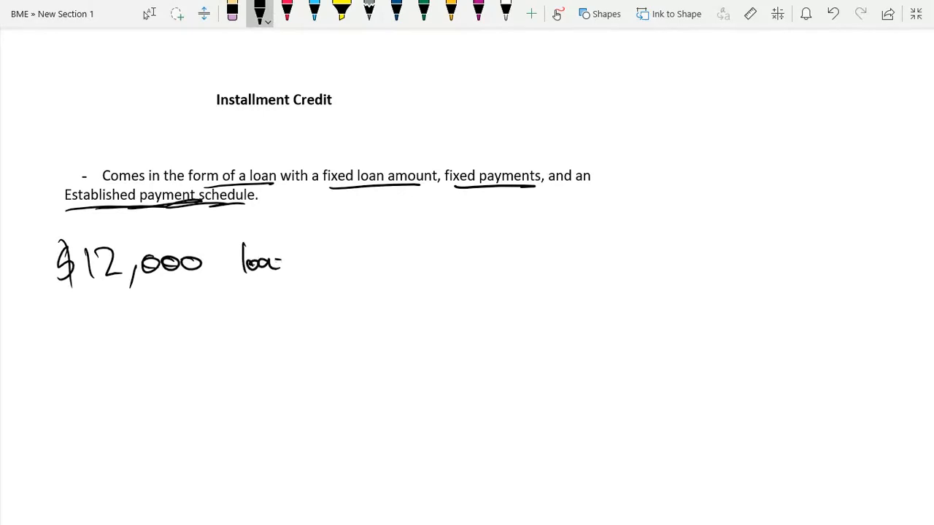
pyautogui.moveTo(266, 259); pyautogui.dragTo(296, 267)
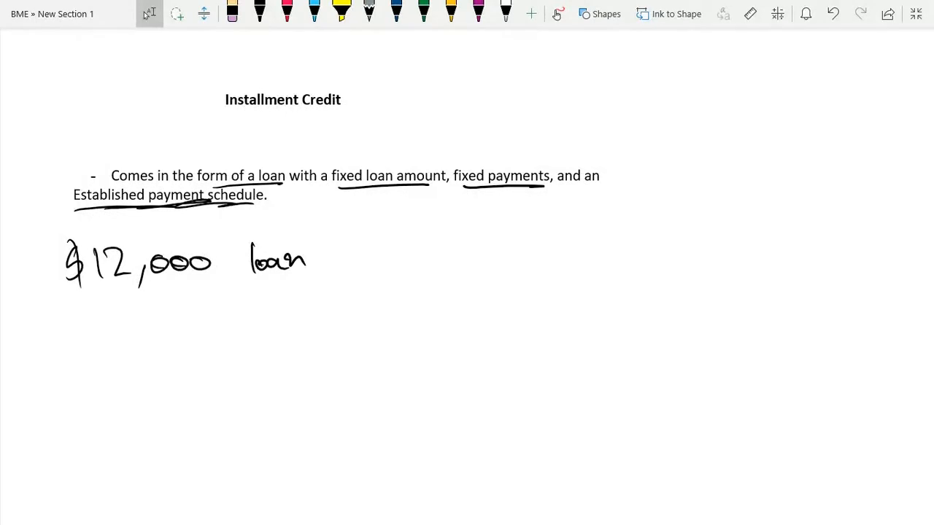
pyautogui.click(259, 13)
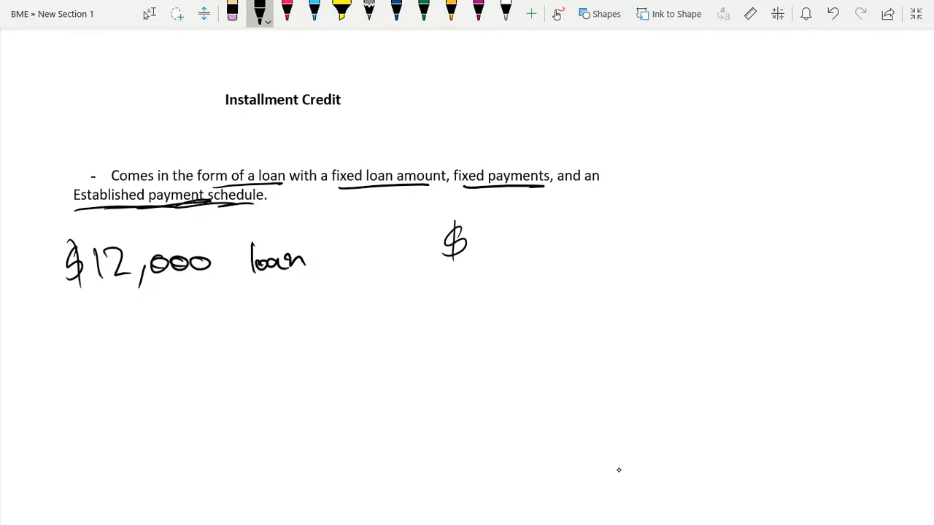
# Handwrite '$1,000' and '1 year' in black ink beneath the loan example
pyautogui.moveTo(73, 357); pyautogui.dragTo(74, 416)
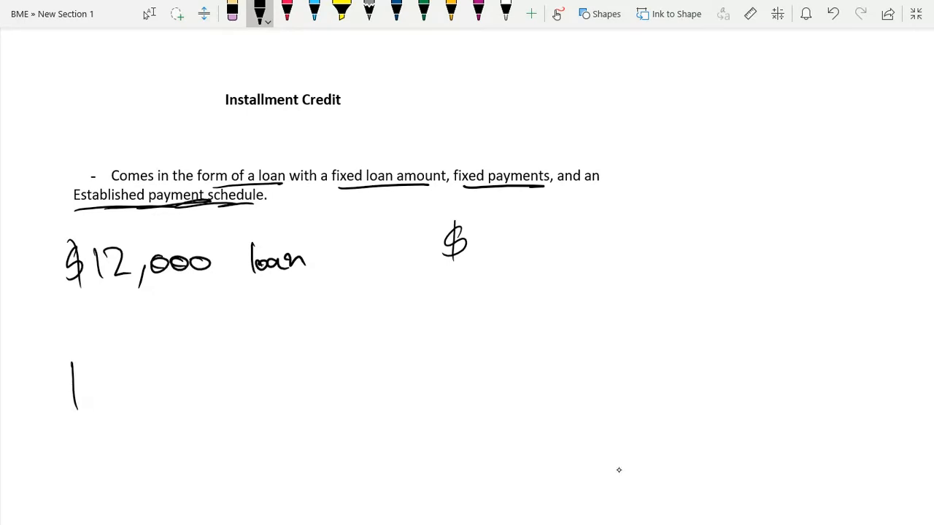
pyautogui.moveTo(88, 394); pyautogui.dragTo(161, 408)
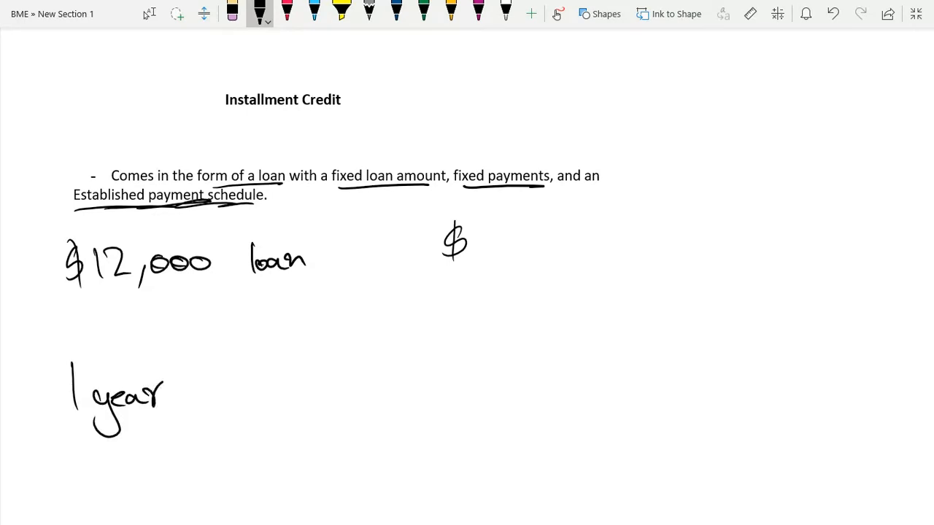
pyautogui.moveTo(481, 233); pyautogui.dragTo(518, 252)
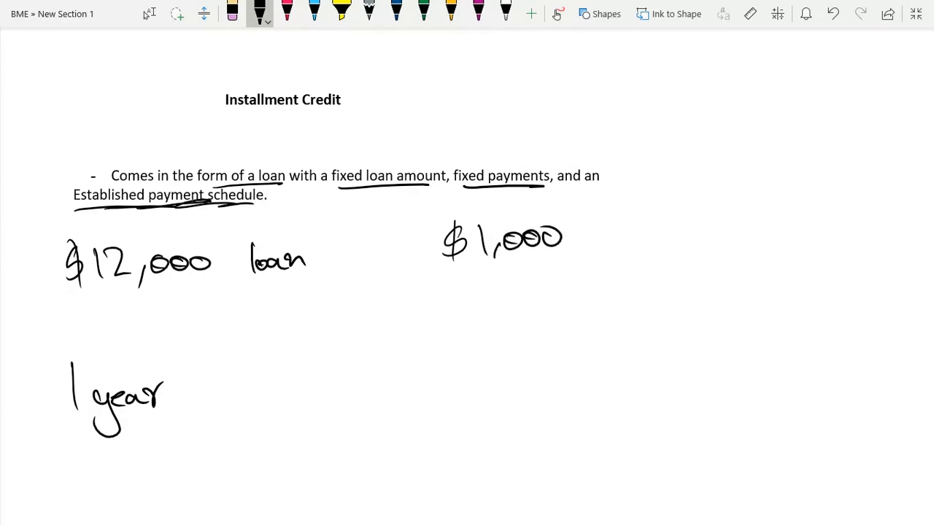
# Add '+interest' in red ink and '(outstanding)' in pink ink after the payment
pyautogui.click(283, 13)
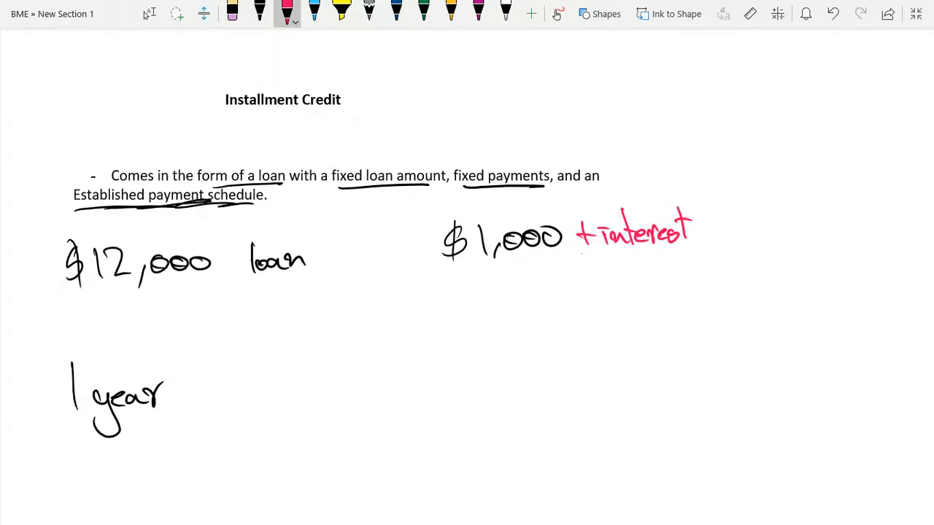
pyautogui.click(478, 15)
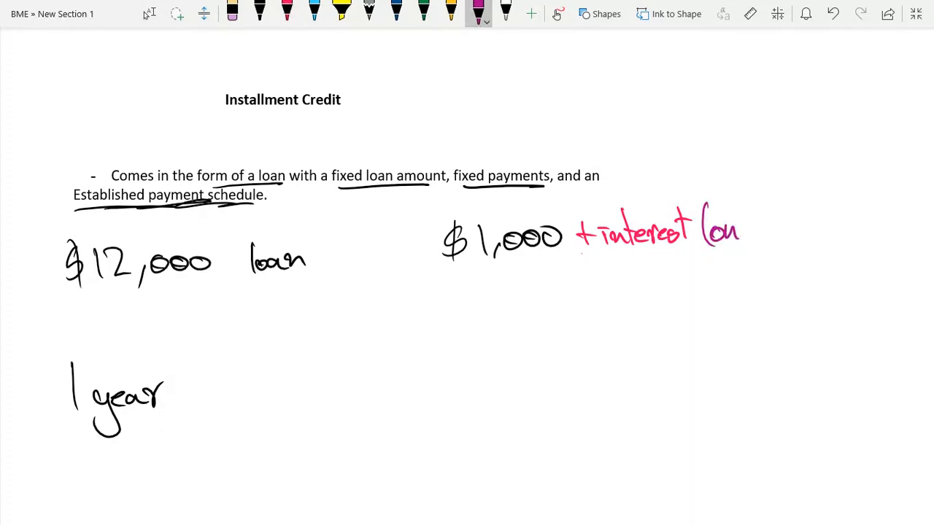
pyautogui.write('utstandin')
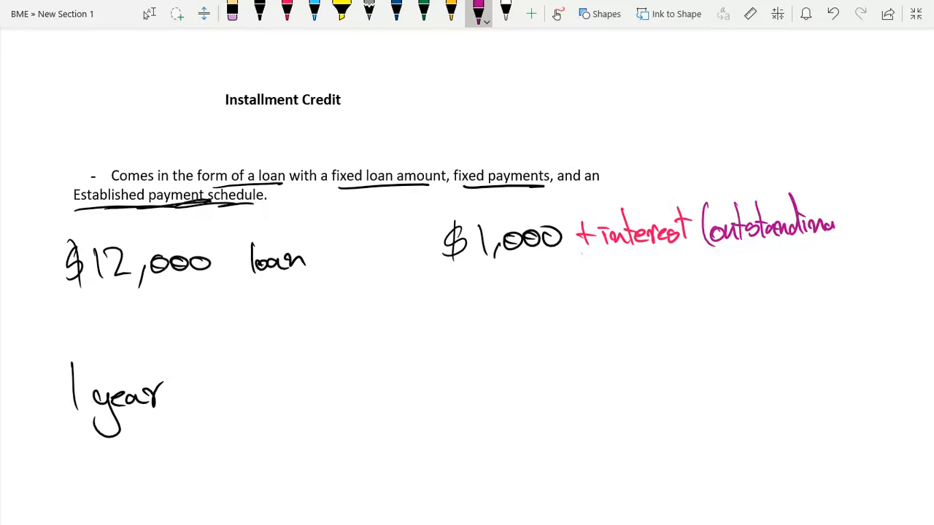
pyautogui.moveTo(832, 197); pyautogui.dragTo(839, 255)
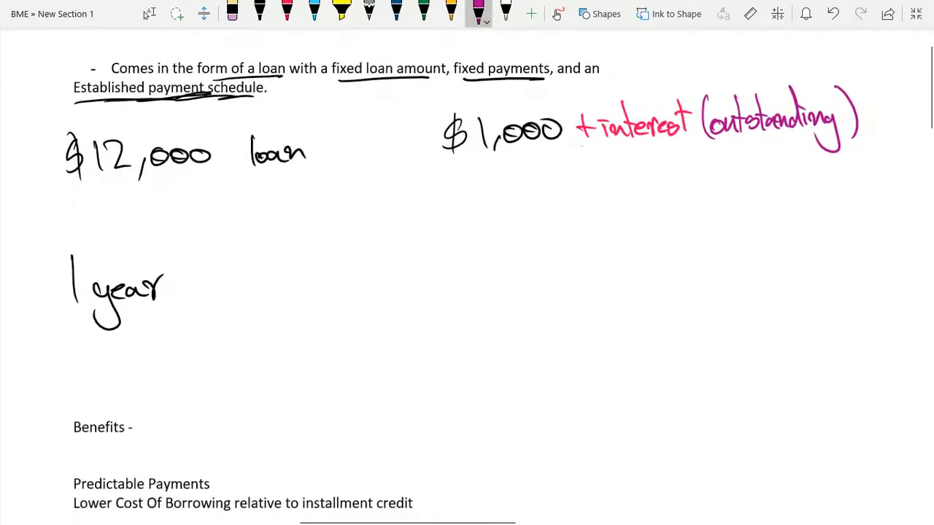
# Underline Predictable Payments with '$1000/month', and strike 'installment' replacing it with 'Revolving'
pyautogui.scroll(-3)
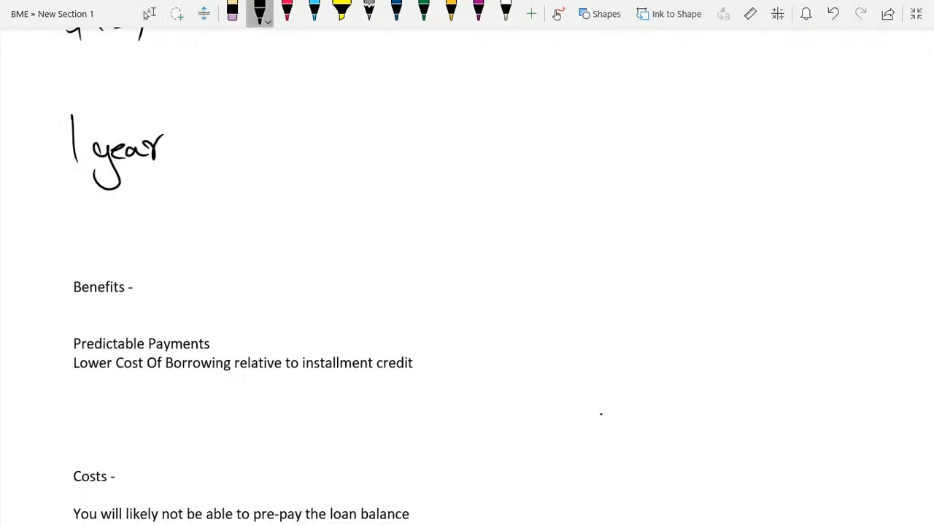
pyautogui.moveTo(73, 352); pyautogui.dragTo(222, 332)
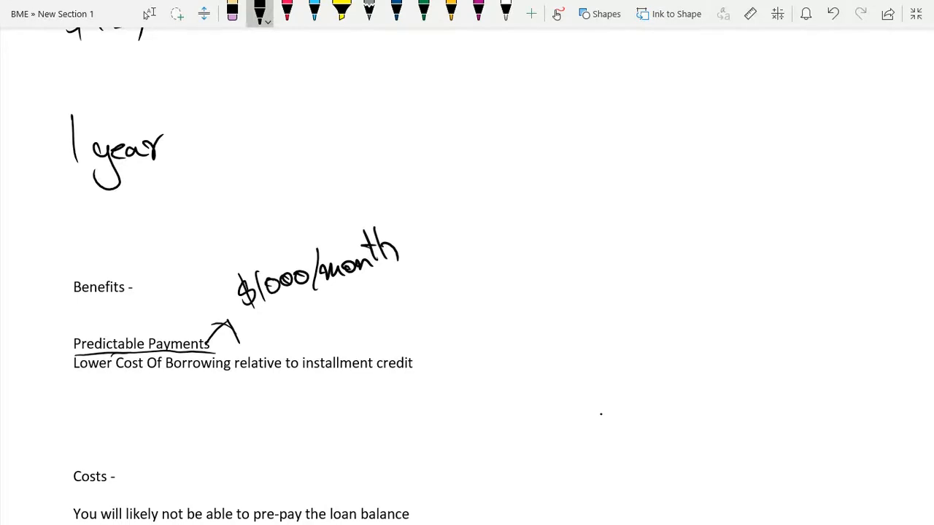
pyautogui.moveTo(306, 363); pyautogui.dragTo(372, 362)
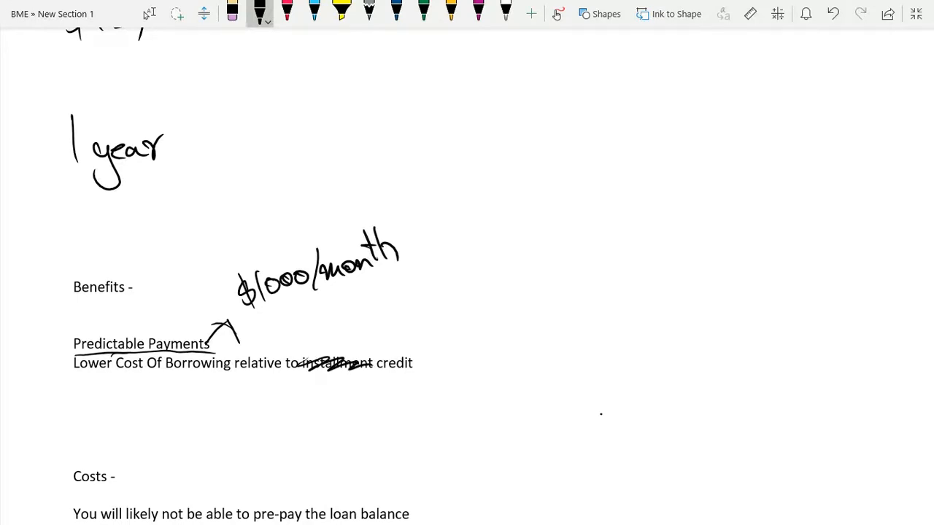
pyautogui.moveTo(325, 325); pyautogui.dragTo(317, 357)
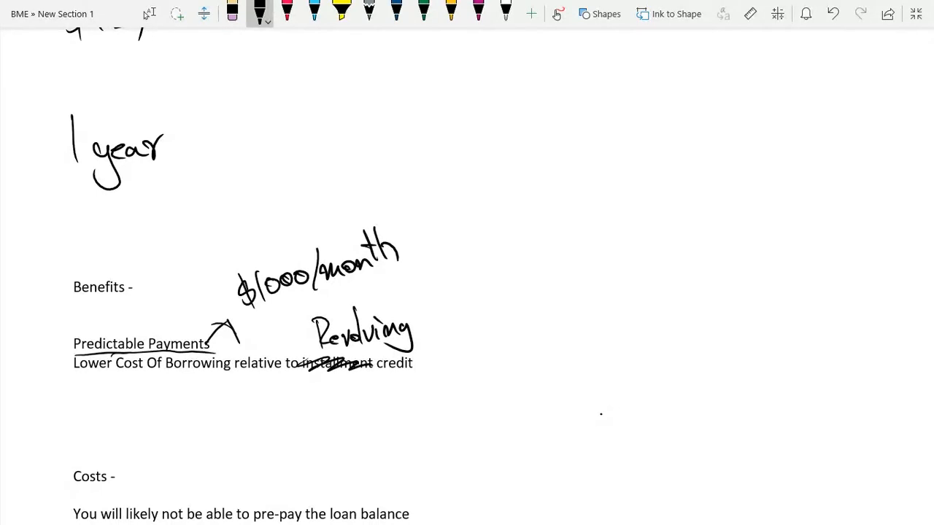
# Draw an arrow under Lower Cost Of Borrowing and write 'lower interest rates'
pyautogui.moveTo(131, 387); pyautogui.dragTo(190, 408)
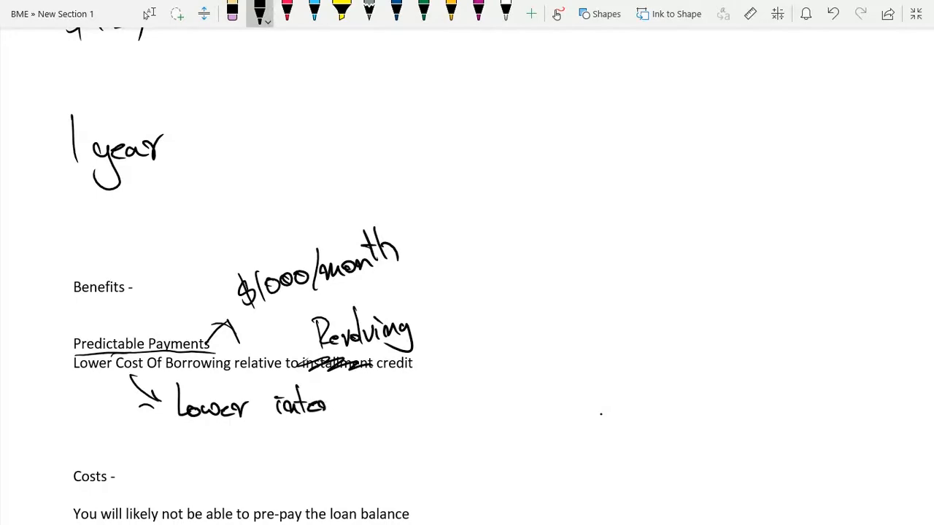
pyautogui.moveTo(328, 404); pyautogui.dragTo(372, 405)
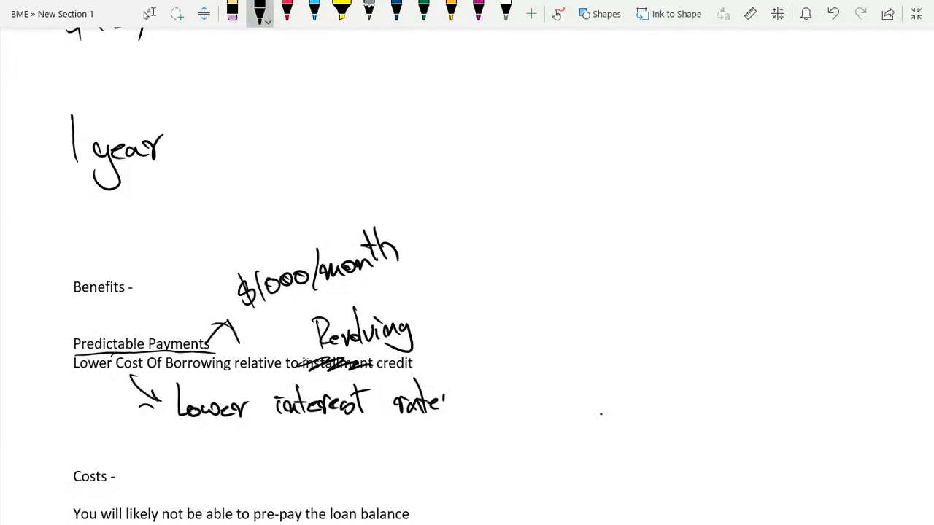
pyautogui.scroll(-3)
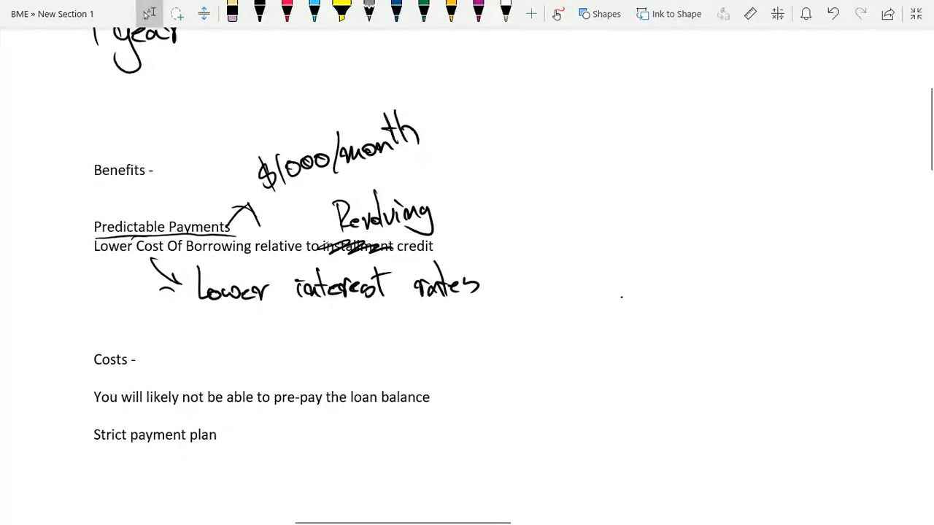
# Cross out 'Benefits and Costs' for 'Pros and Cons' and underline pre-pay and loan balance
pyautogui.click(259, 12)
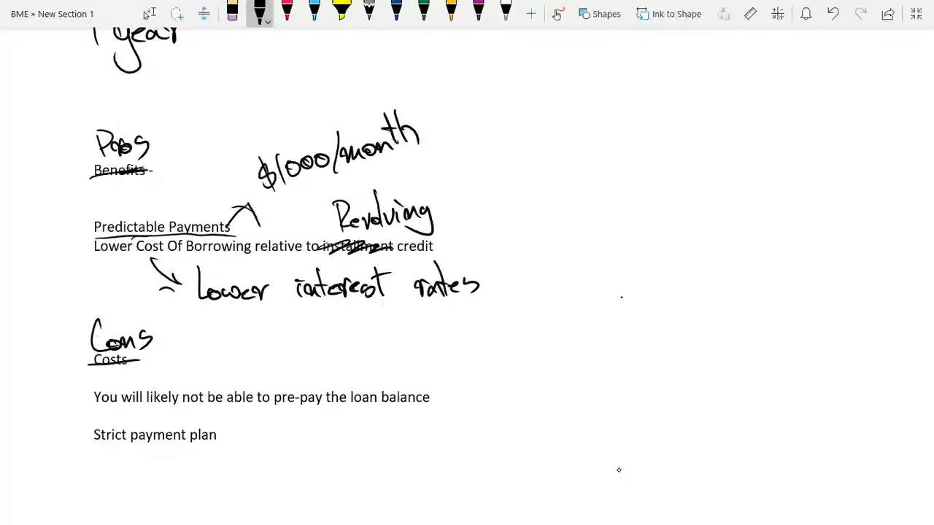
pyautogui.moveTo(273, 410); pyautogui.dragTo(431, 407)
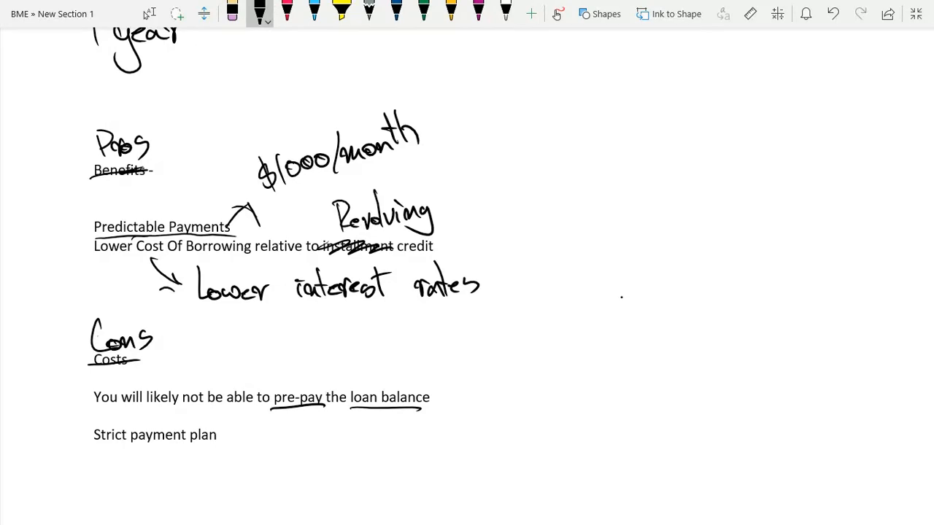
pyautogui.moveTo(336, 383); pyautogui.dragTo(358, 376)
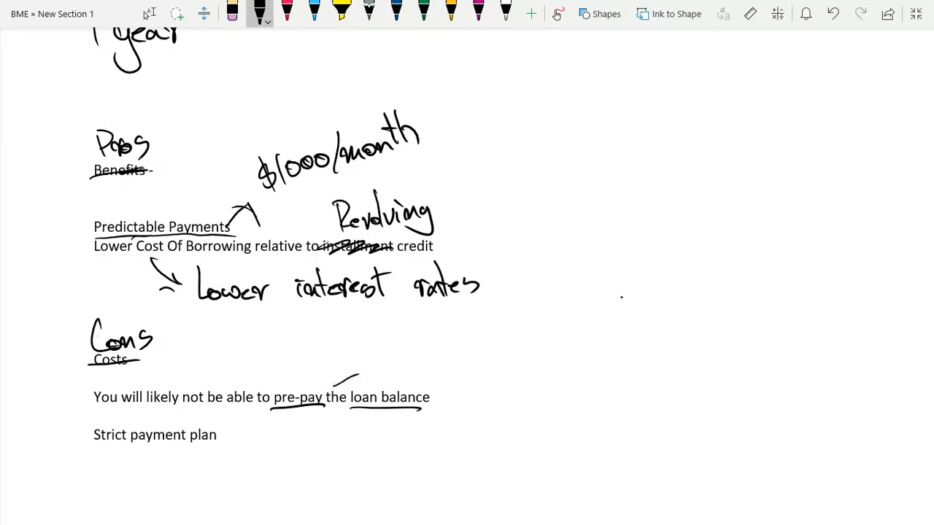
pyautogui.moveTo(357, 383); pyautogui.dragTo(372, 376)
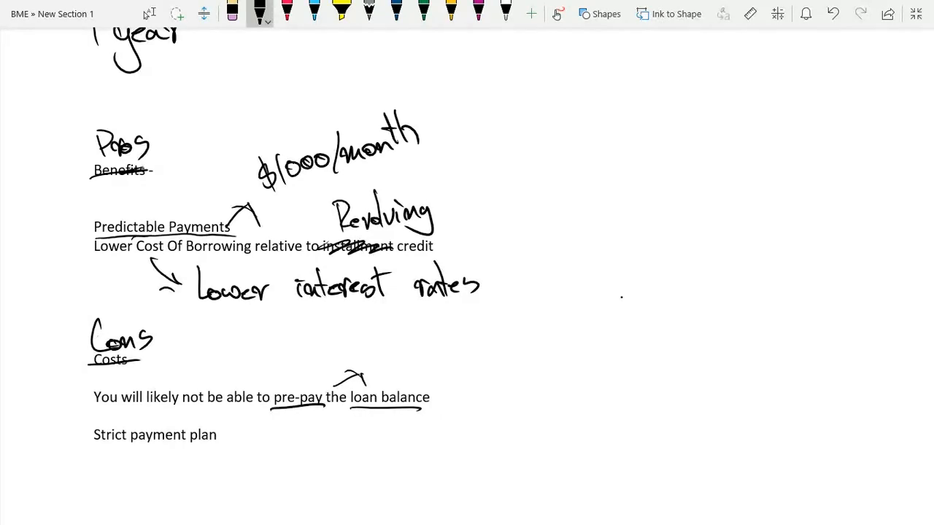
# Underline 'likely not' and 'Strict payment plan', adding an arrow with '$1000/month'
pyautogui.moveTo(143, 405); pyautogui.dragTo(200, 405)
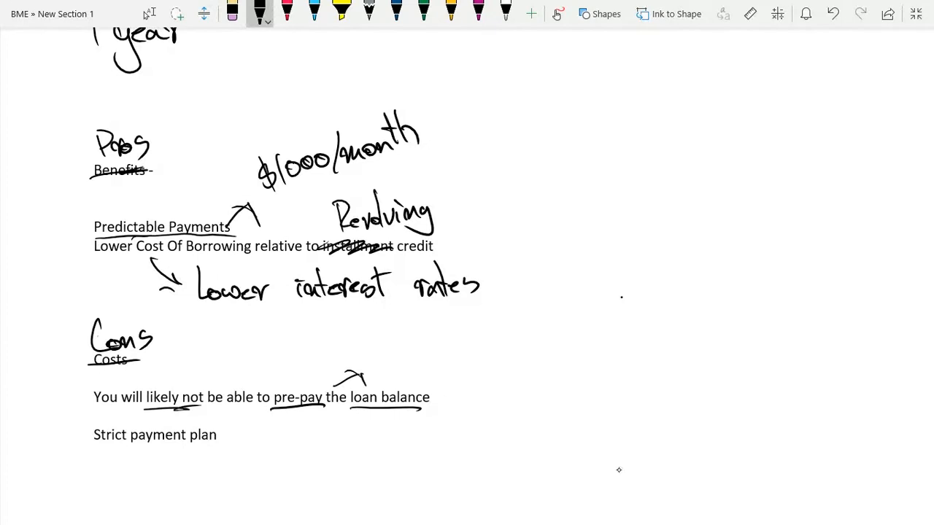
pyautogui.moveTo(619, 470)
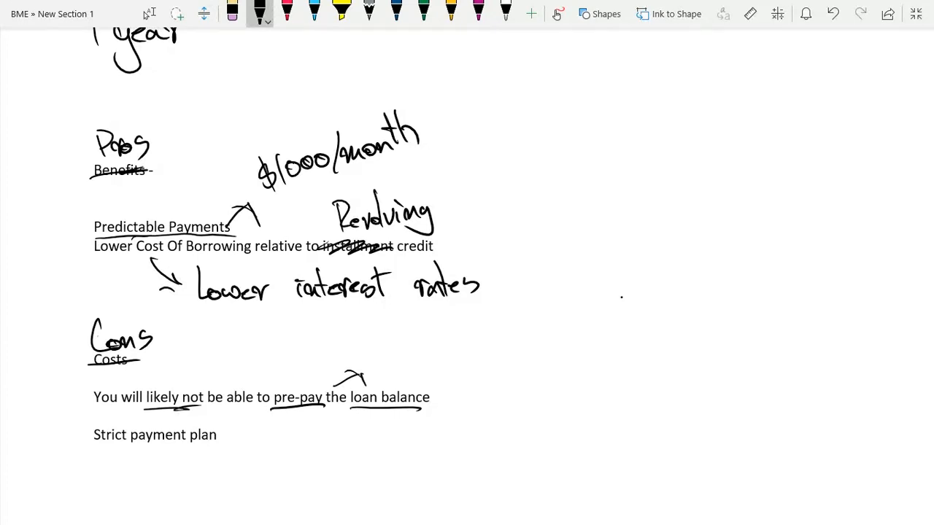
pyautogui.moveTo(99, 451); pyautogui.dragTo(212, 451)
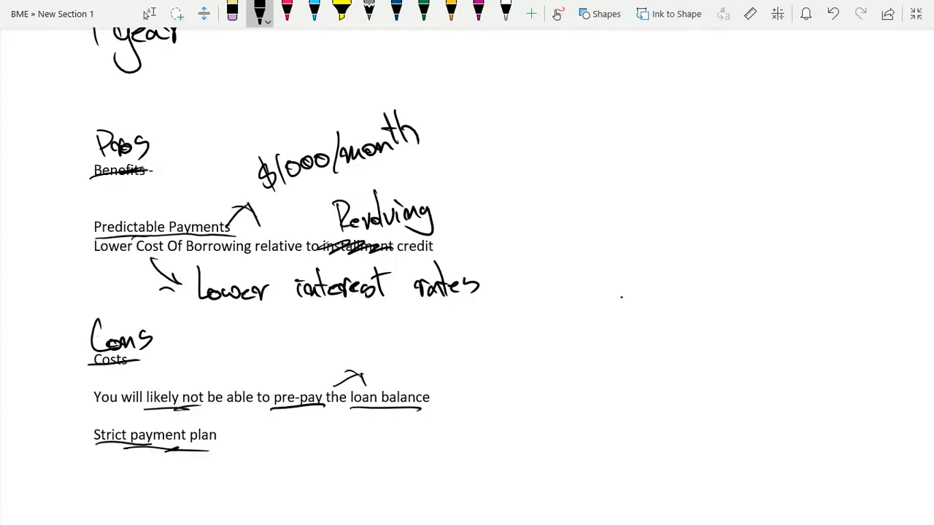
pyautogui.moveTo(219, 434); pyautogui.dragTo(274, 434)
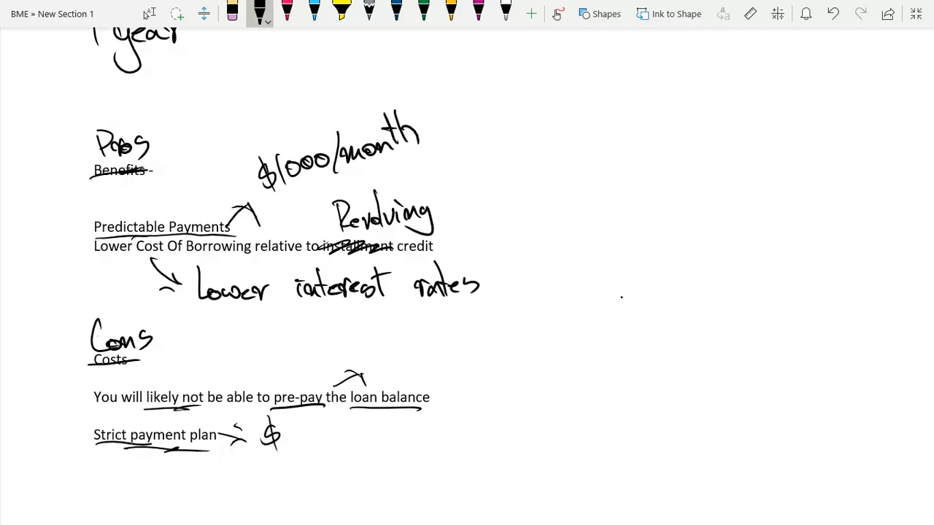
pyautogui.moveTo(288, 430); pyautogui.dragTo(347, 431)
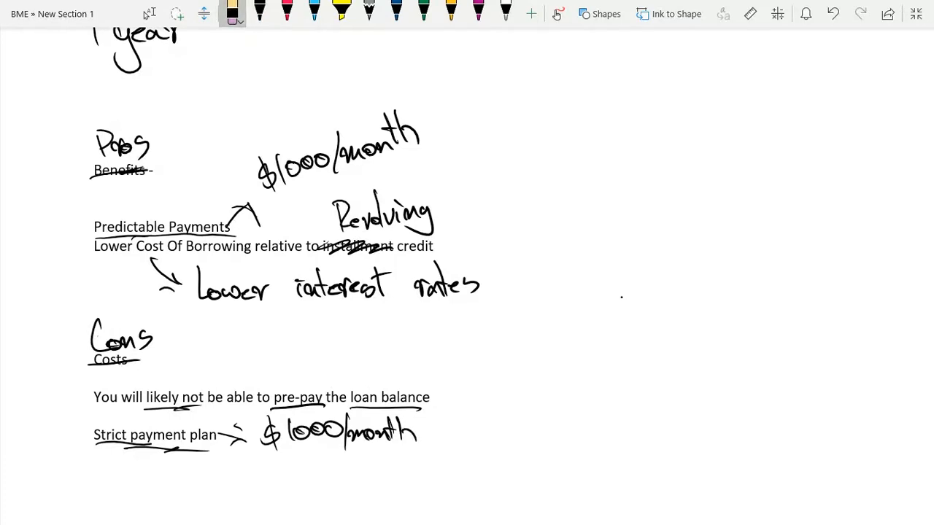
pyautogui.click(260, 13)
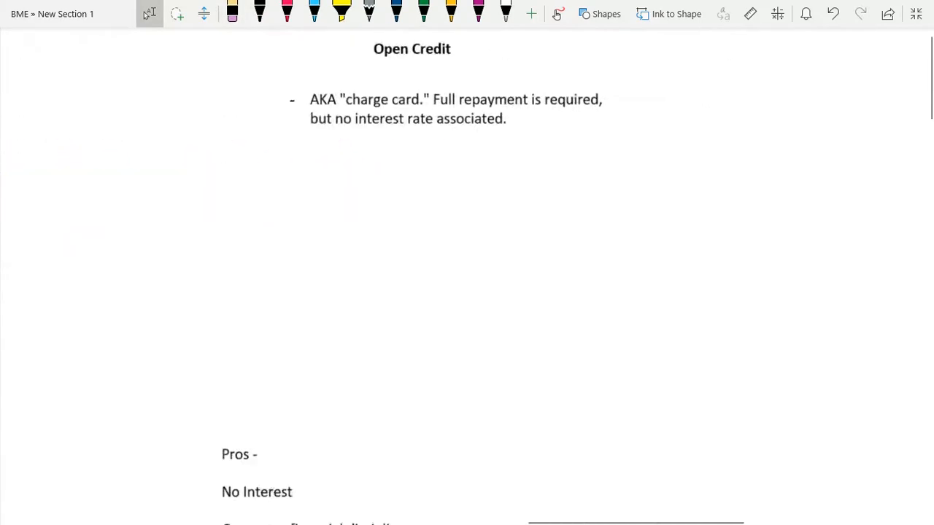
# Underline 'repayment is required' and 'interest rate associated', then handwrite '$5 Borrowed' below
pyautogui.scroll(3)
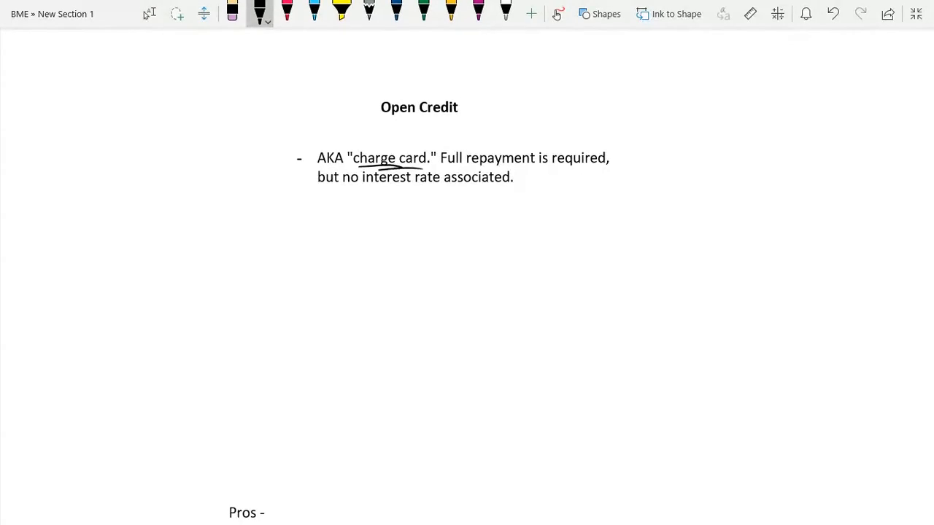
pyautogui.moveTo(471, 166); pyautogui.dragTo(595, 167)
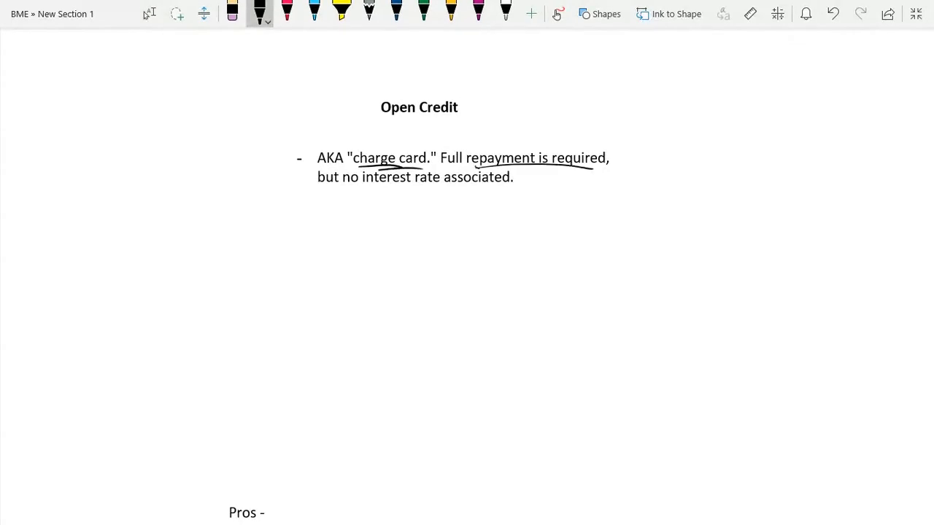
pyautogui.moveTo(365, 188); pyautogui.dragTo(492, 188)
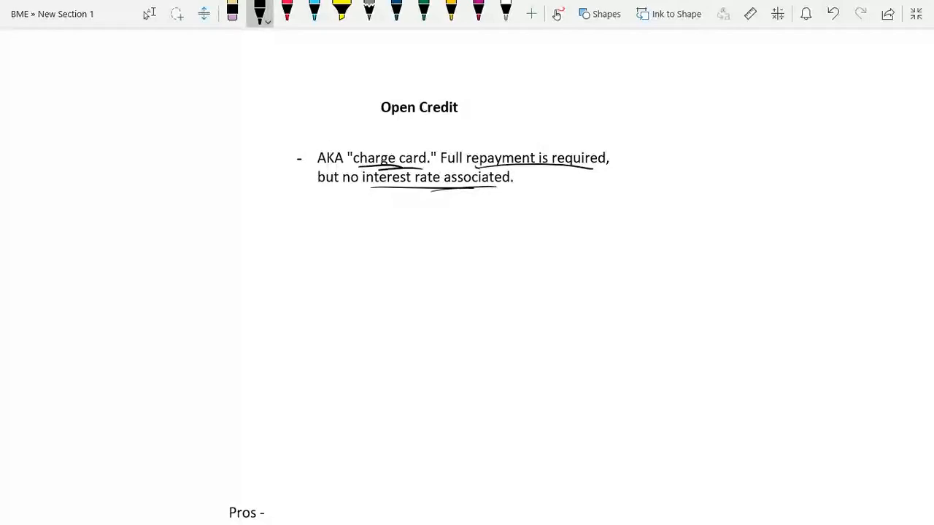
pyautogui.moveTo(299, 218); pyautogui.dragTo(340, 212)
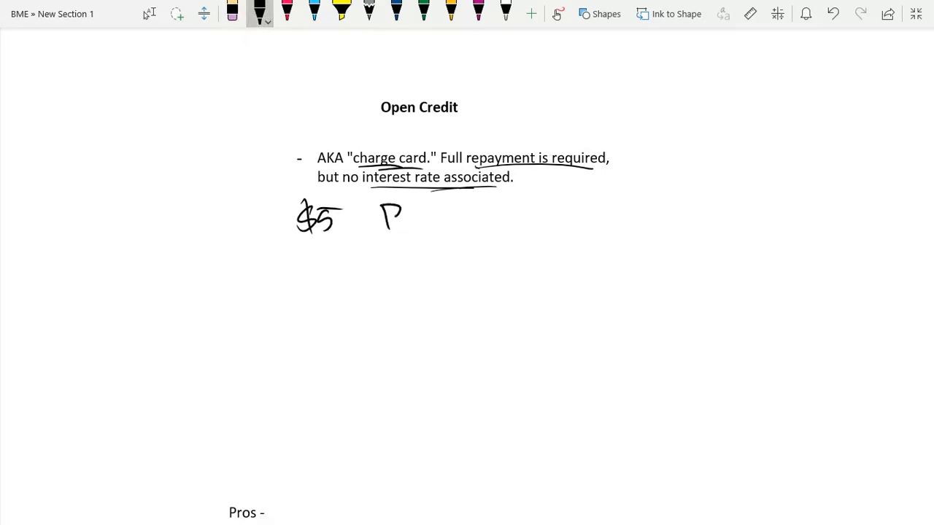
pyautogui.moveTo(390, 215); pyautogui.dragTo(438, 219)
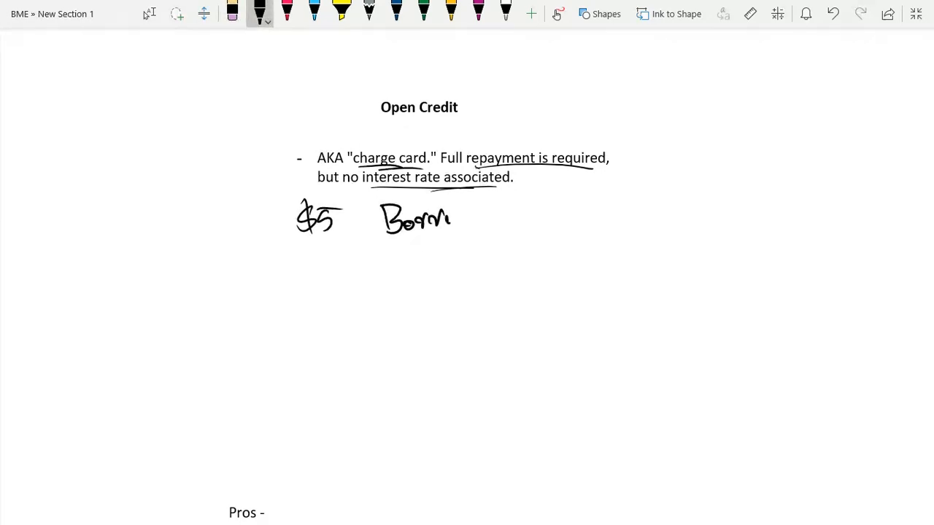
pyautogui.moveTo(438, 215); pyautogui.dragTo(503, 211)
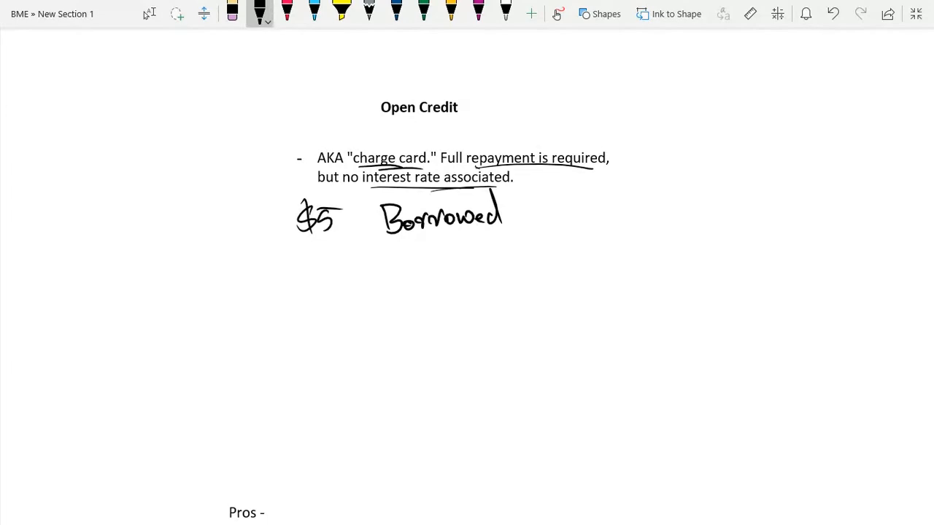
# Write '$5 Payed Back' in blue ink beneath the borrowed line
pyautogui.click(311, 13)
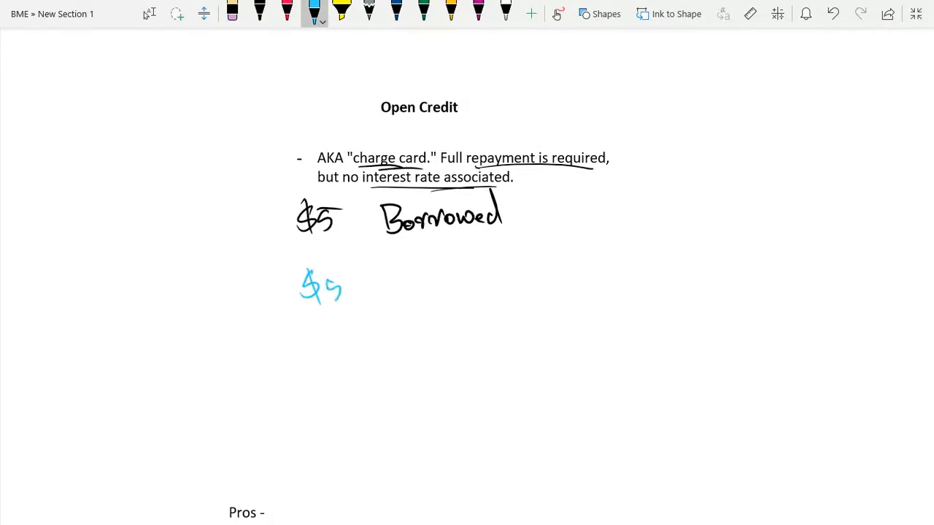
pyautogui.moveTo(391, 273); pyautogui.dragTo(437, 325)
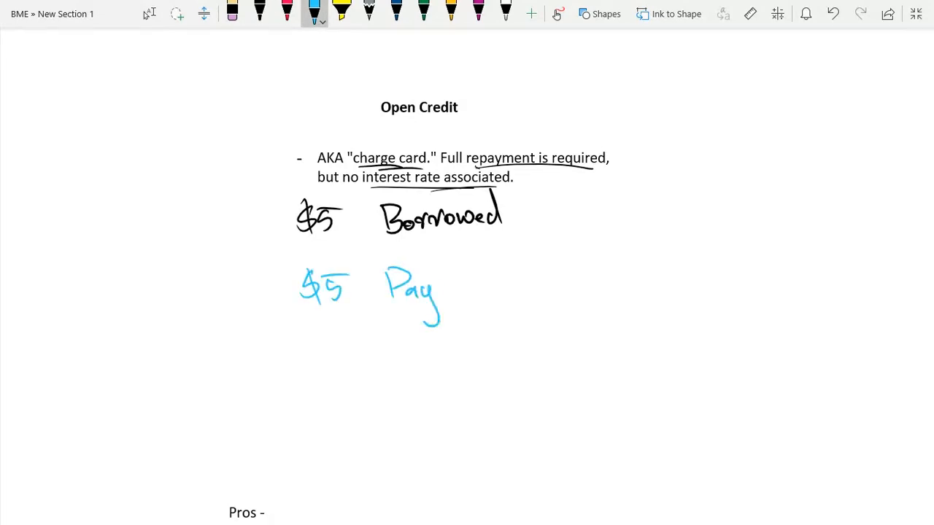
pyautogui.moveTo(427, 292); pyautogui.dragTo(492, 262)
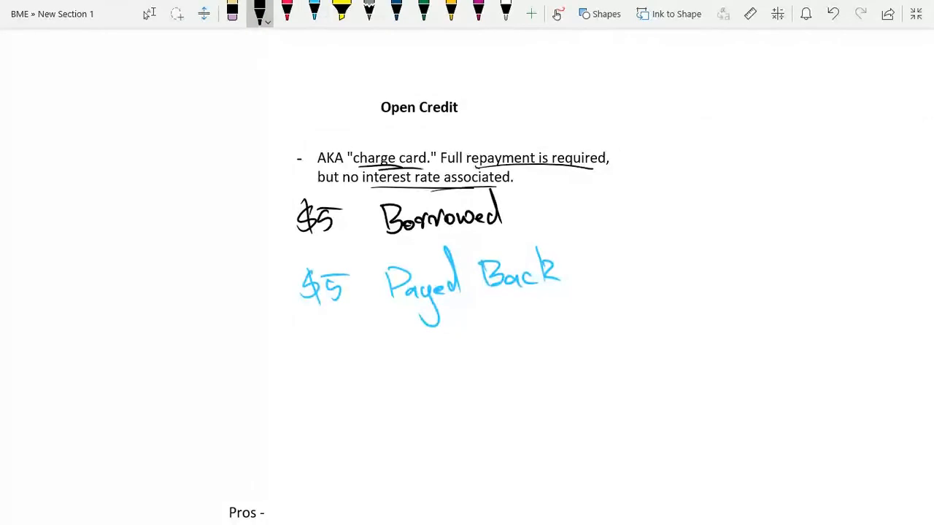
pyautogui.scroll(-3)
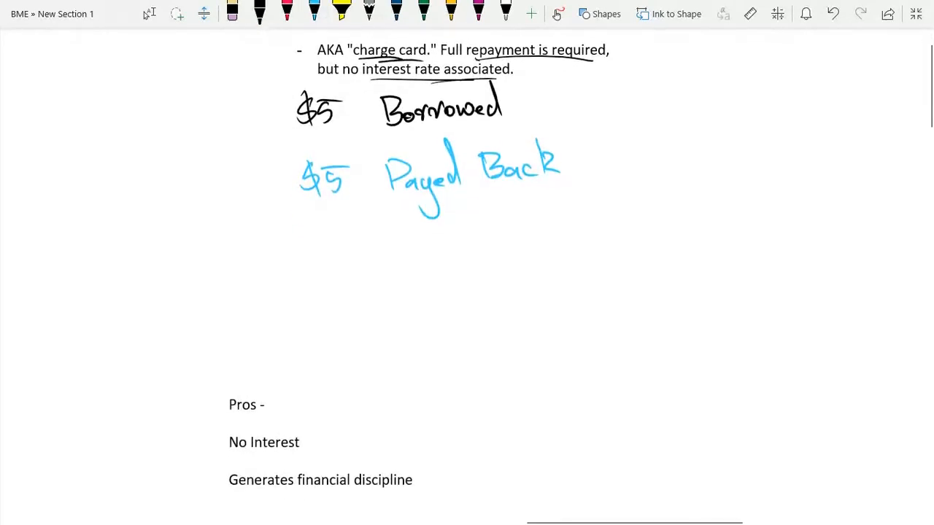
# Underline No Interest and Generates financial discipline, noting 'Assuming paid back on time'
pyautogui.moveTo(228, 455); pyautogui.dragTo(307, 452)
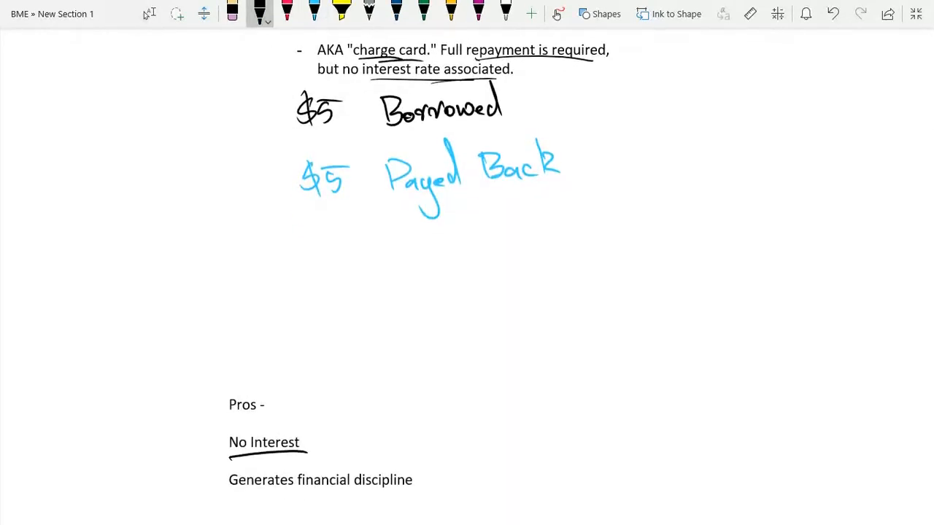
pyautogui.moveTo(229, 500); pyautogui.dragTo(328, 499)
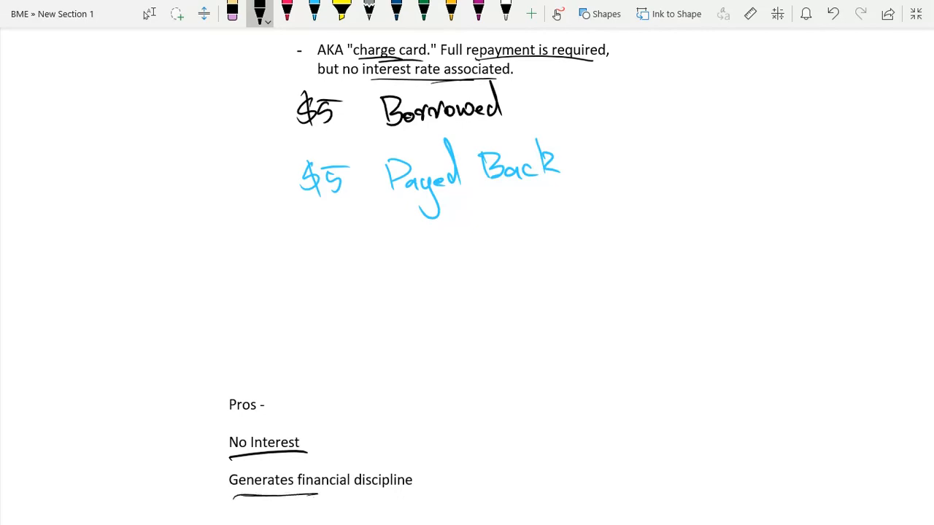
pyautogui.moveTo(307, 431); pyautogui.dragTo(328, 427)
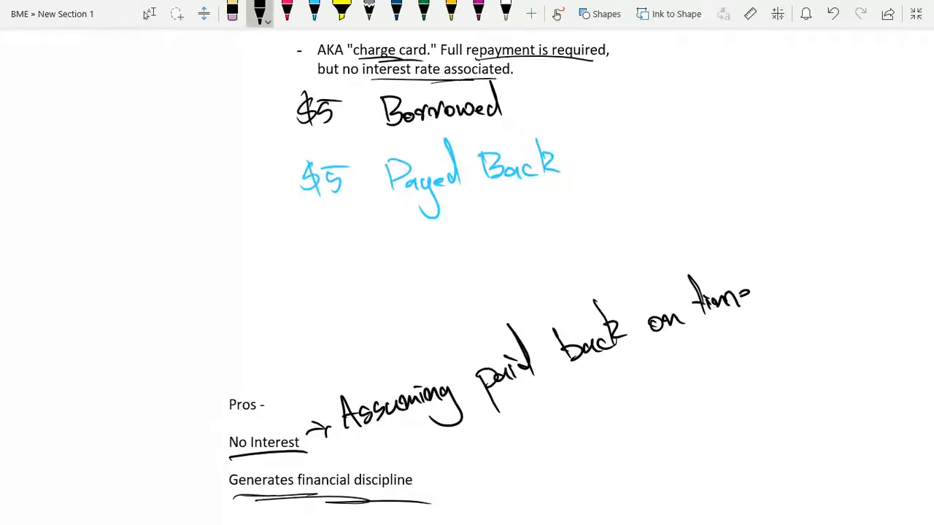
# Underline 'Very high late-payment fees' in the cons list with black ink
pyautogui.scroll(-3)
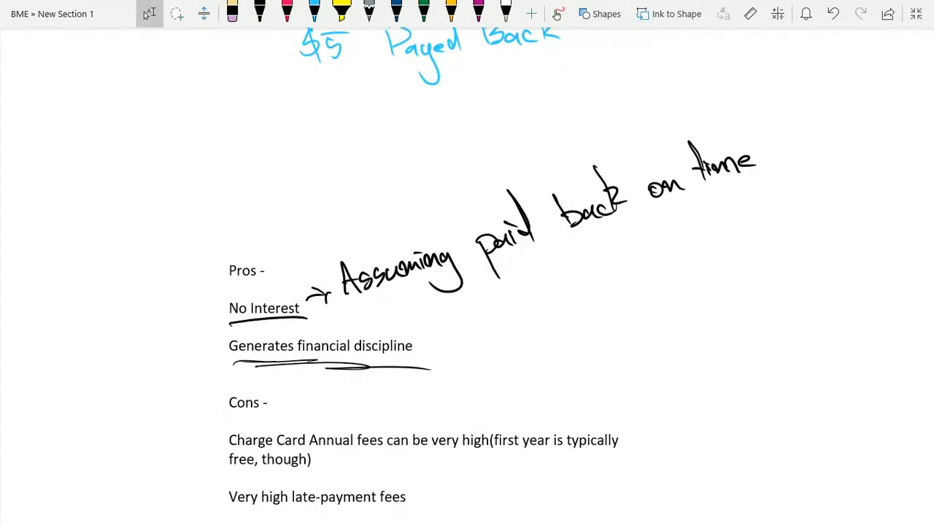
pyautogui.click(260, 13)
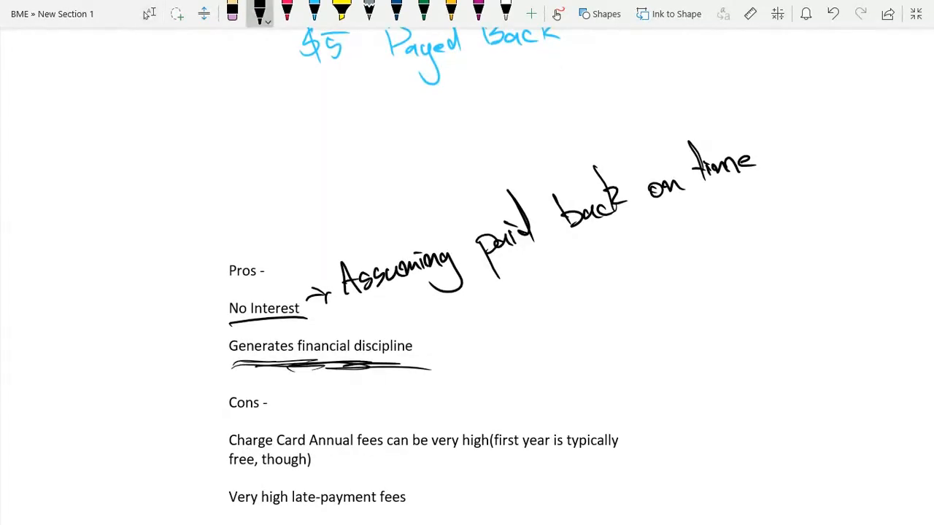
pyautogui.scroll(-3)
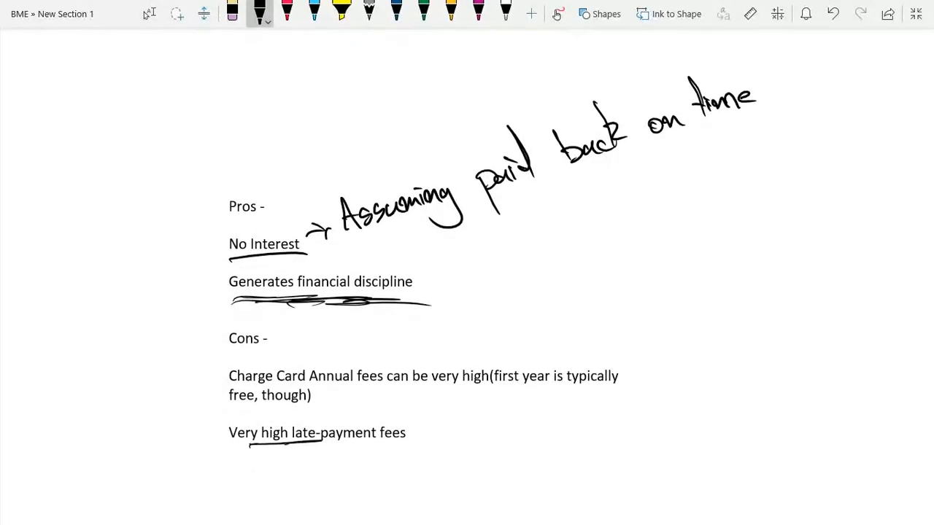
pyautogui.moveTo(248, 445); pyautogui.dragTo(409, 444)
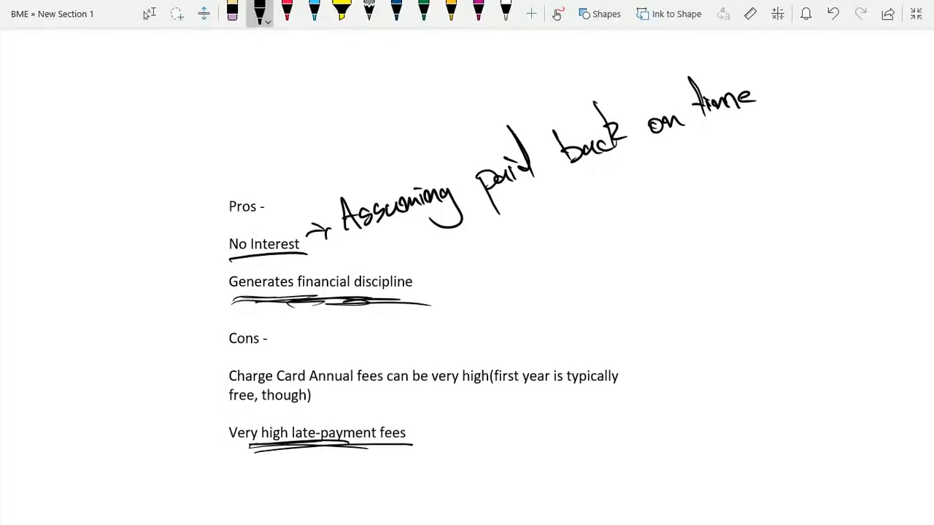